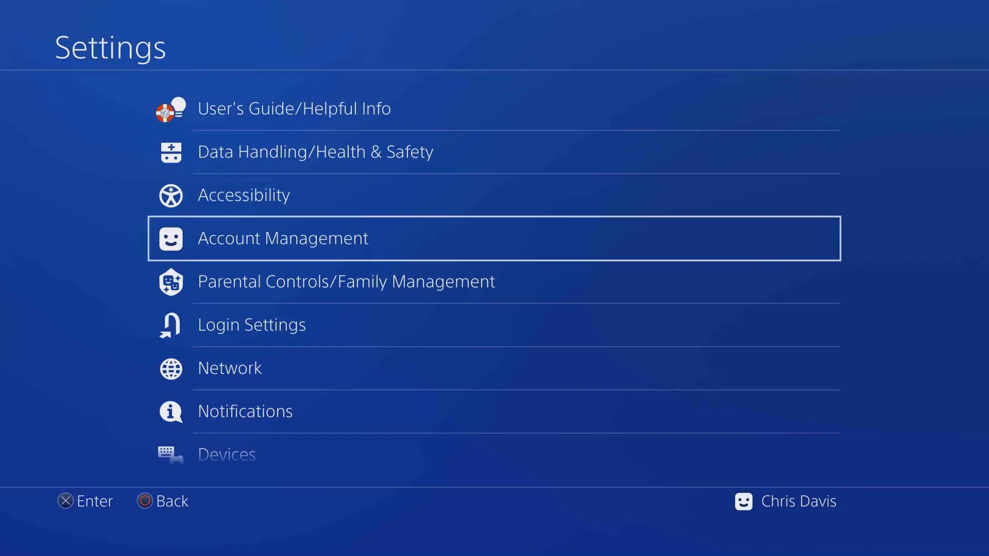
Scroll down the PS4 Settings list and open System
{"action": "scroll", "scroll_direction": "down", "scroll_amount": 3}
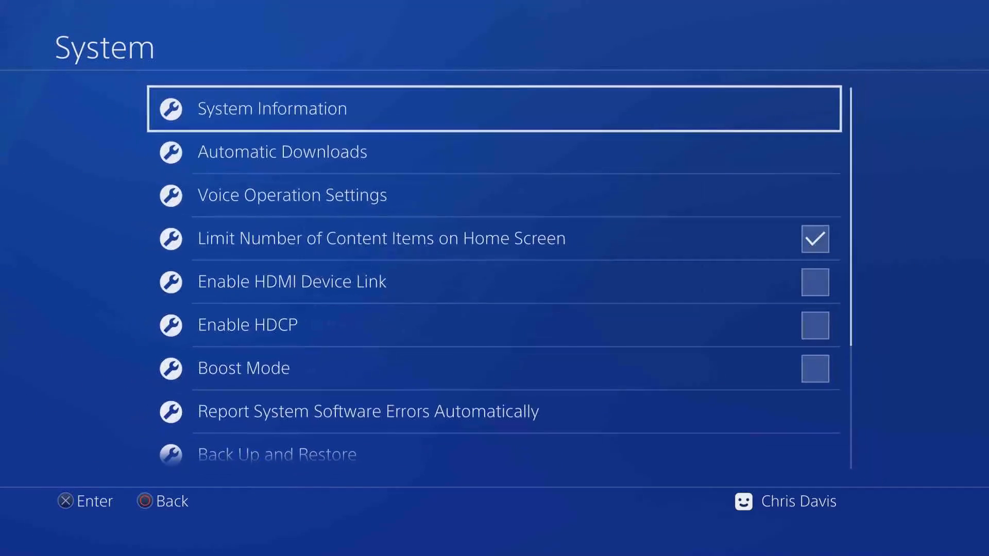
{"action": "left_click", "coordinate": [271, 108]}
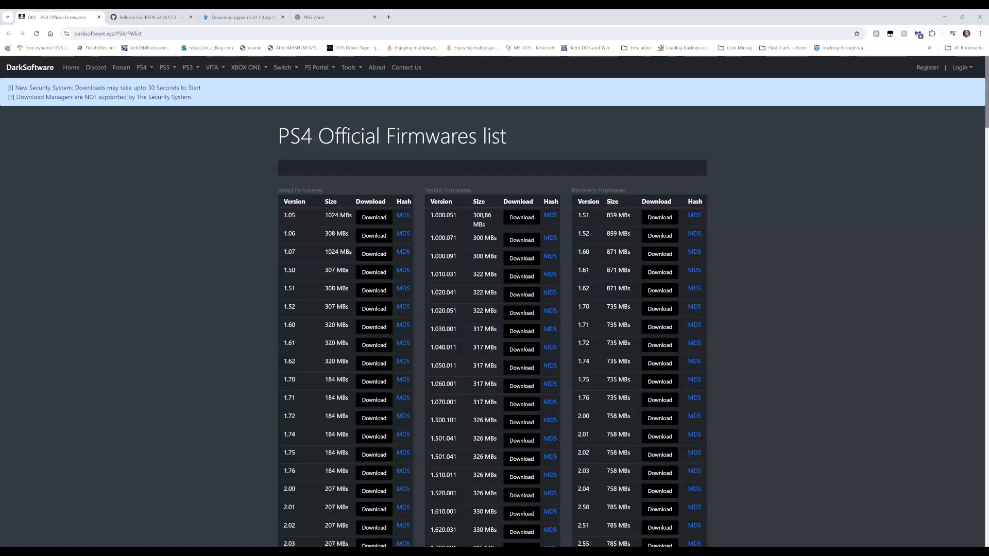
Scroll through the DarkSoftware retail, testkit and recovery firmware versions
{"action": "scroll", "scroll_direction": "down", "scroll_amount": 3}
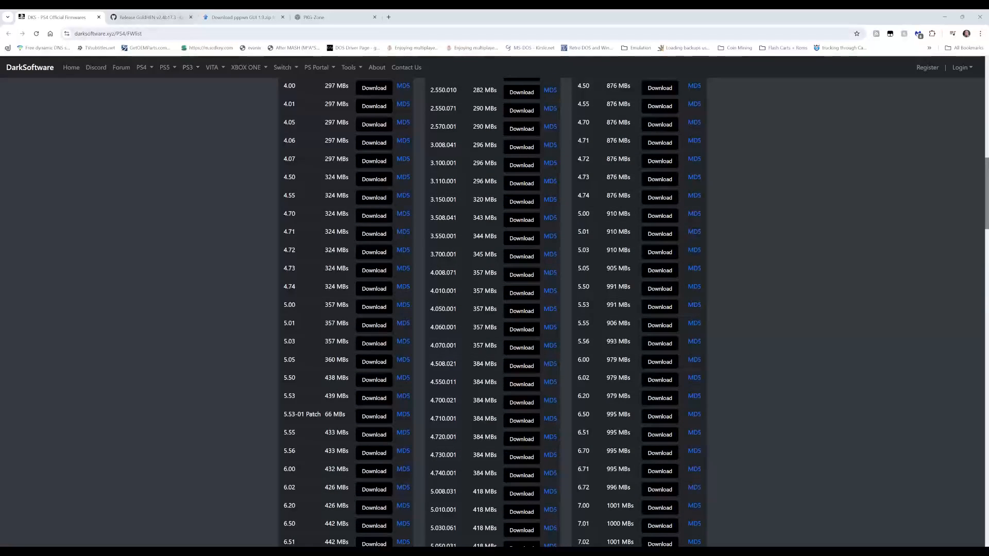
{"action": "left_click", "coordinate": [149, 17]}
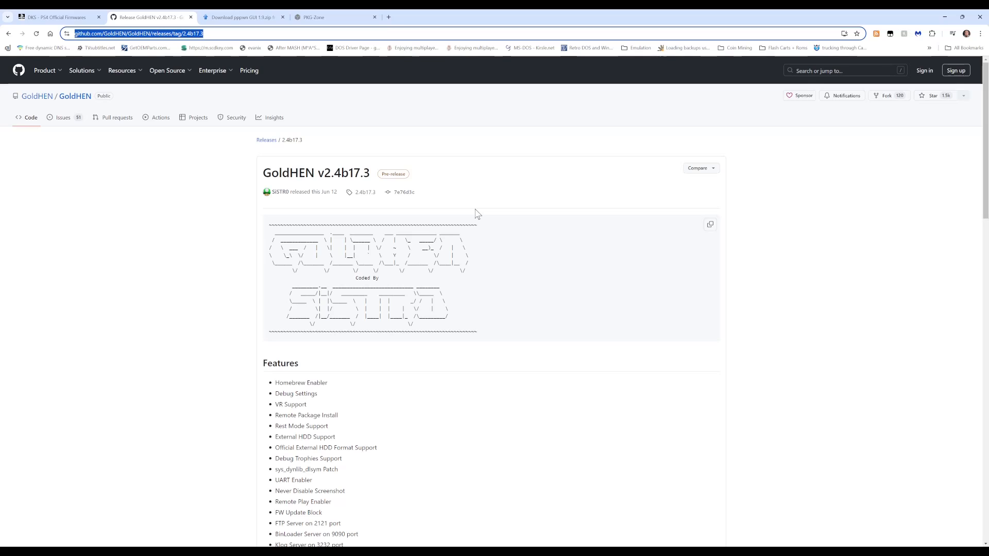
{"action": "mouse_move", "coordinate": [403, 182]}
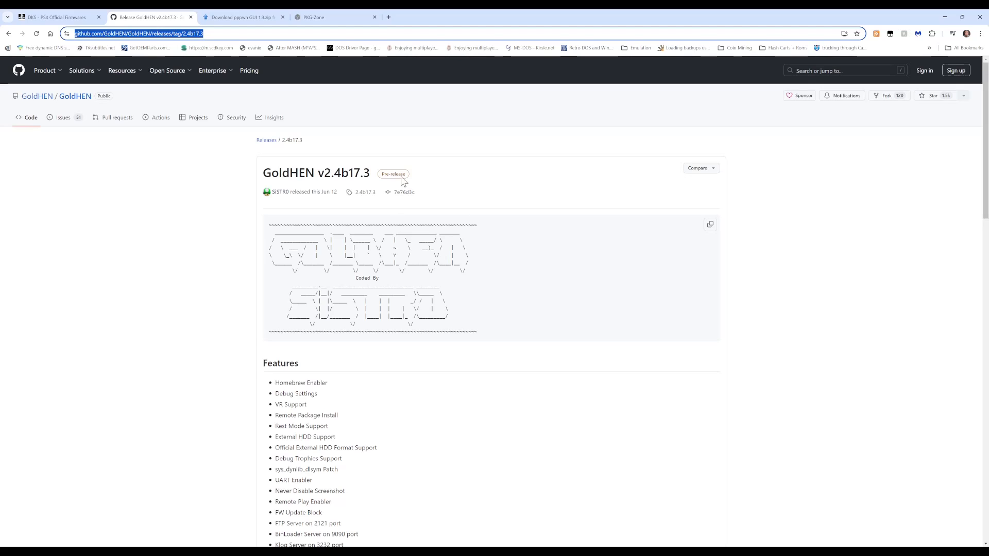
Scroll the GoldHEN v2.4b17.3 release page down to its supported firmware and Assets
{"action": "scroll", "scroll_direction": "down", "scroll_amount": 3}
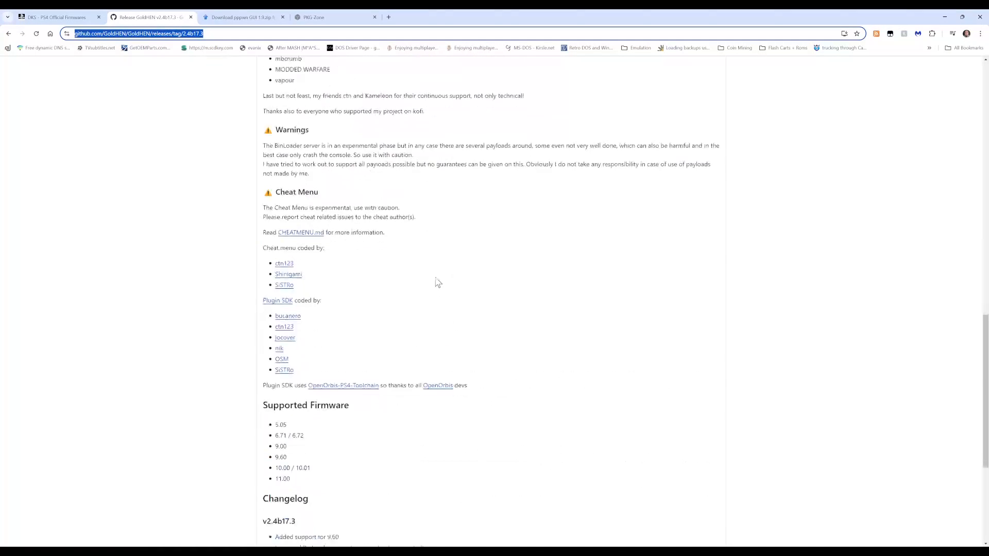
{"action": "scroll", "scroll_direction": "down", "scroll_amount": 3}
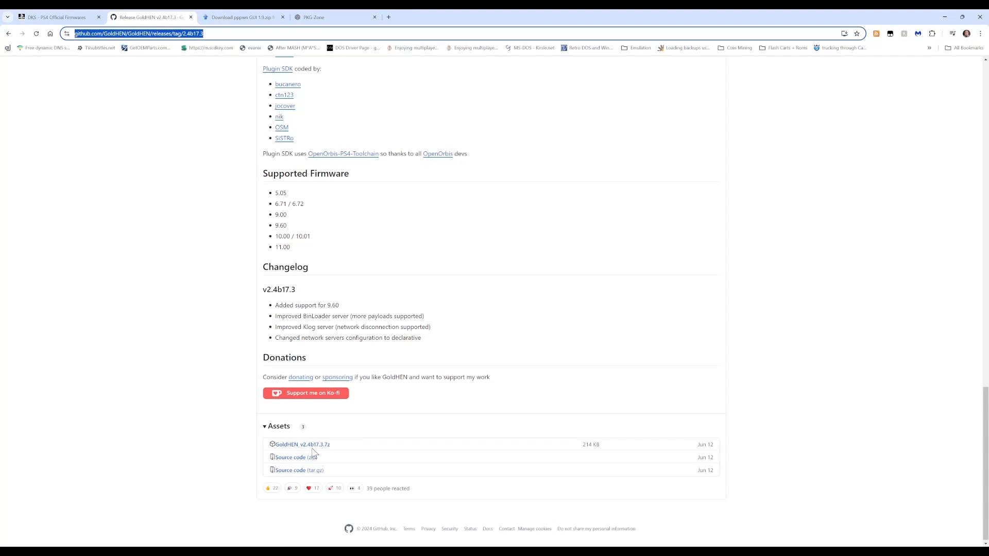
{"action": "mouse_move", "coordinate": [410, 208]}
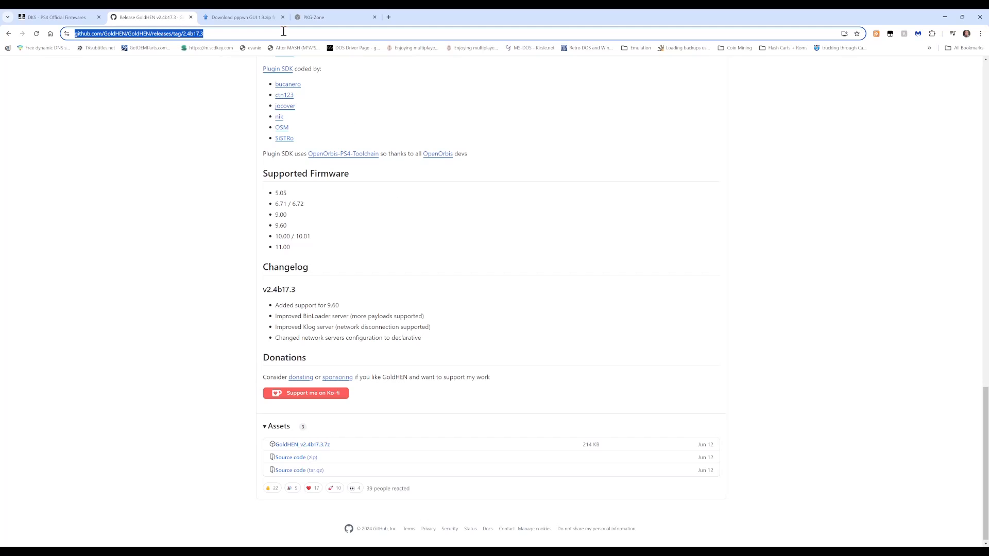
{"action": "left_click", "coordinate": [242, 17]}
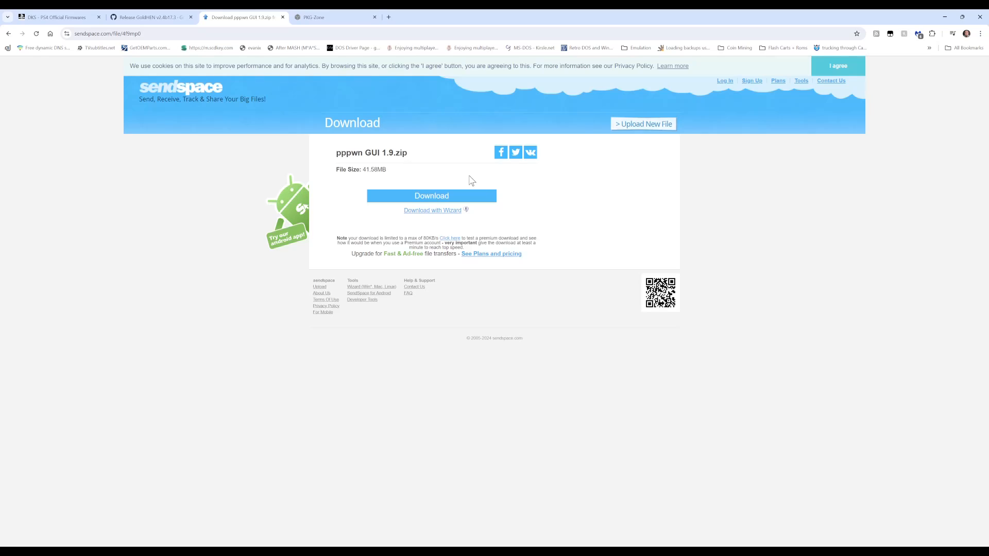
{"action": "mouse_move", "coordinate": [468, 181]}
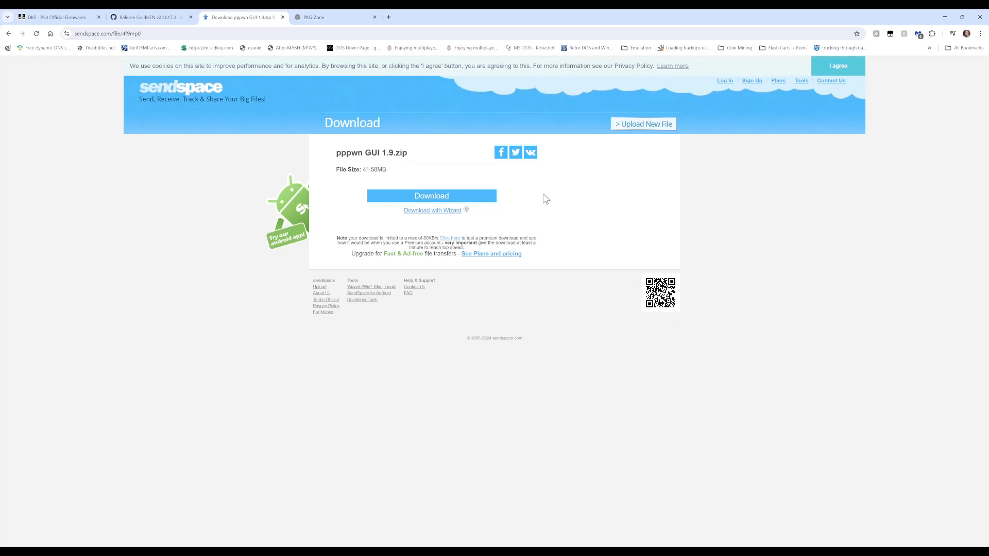
{"action": "mouse_move", "coordinate": [549, 200]}
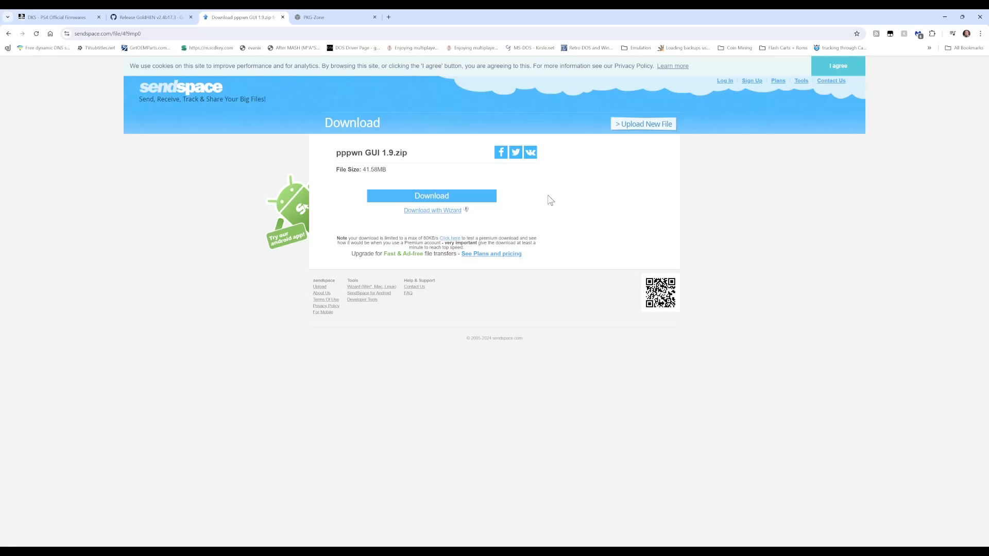
View the Sendspace download page for pppwn GUI 1.9.zip
{"action": "left_click", "coordinate": [337, 17]}
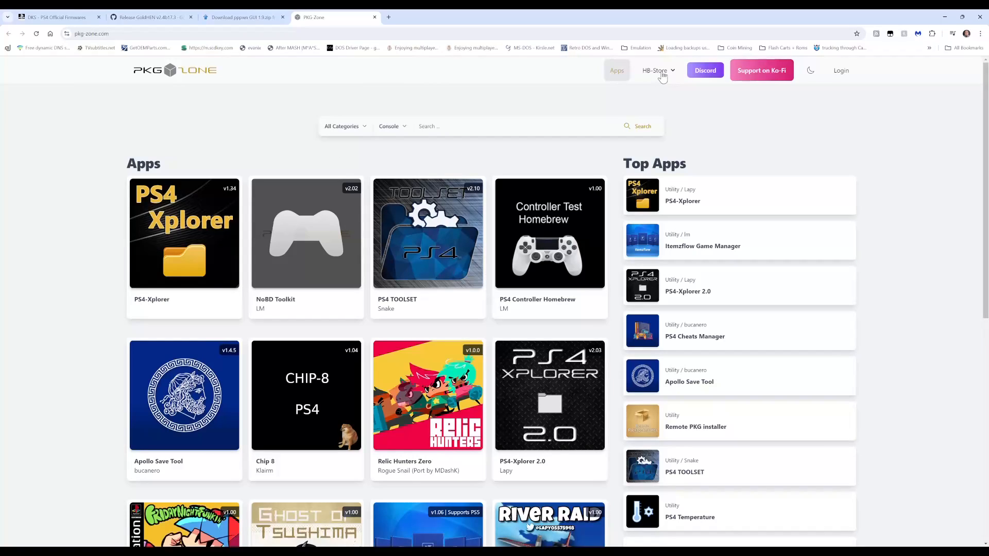
Open PKG-Zone's HB-Store dropdown showing PS4 and PS5 downloads
{"action": "left_click", "coordinate": [656, 70]}
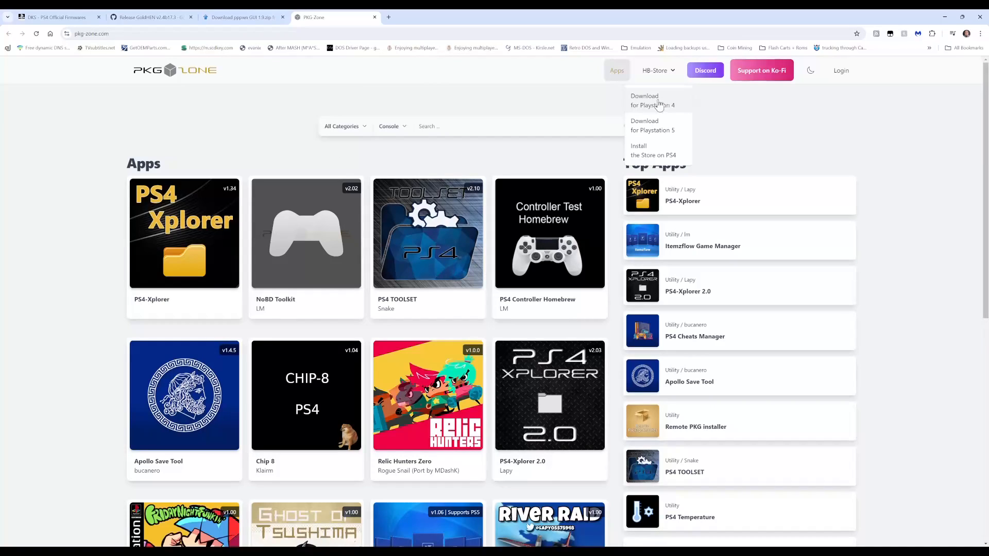
{"action": "mouse_move", "coordinate": [747, 132]}
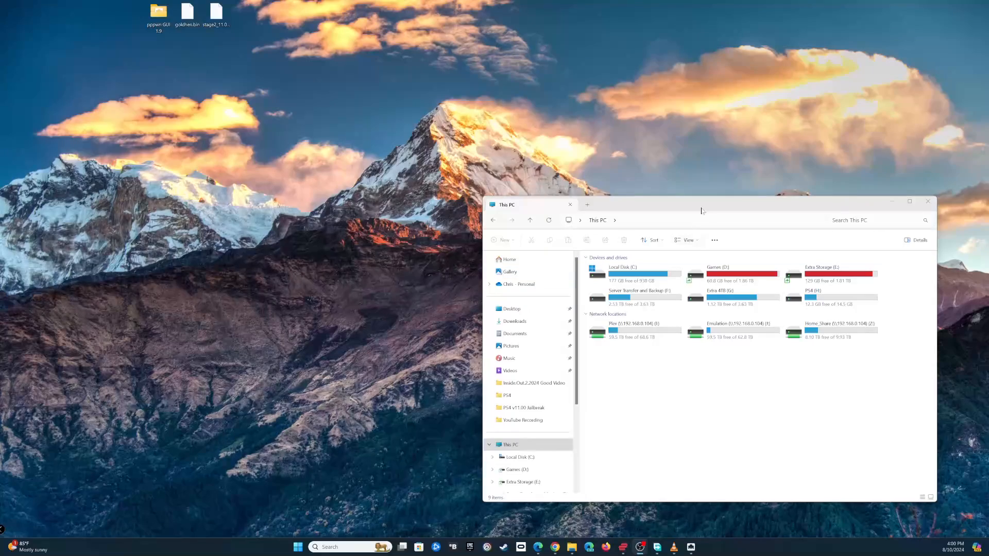
Select the PS4 (H:) USB drive and view its properties
{"action": "left_click_drag", "start_coordinate": [701, 205], "coordinate": [246, 133]}
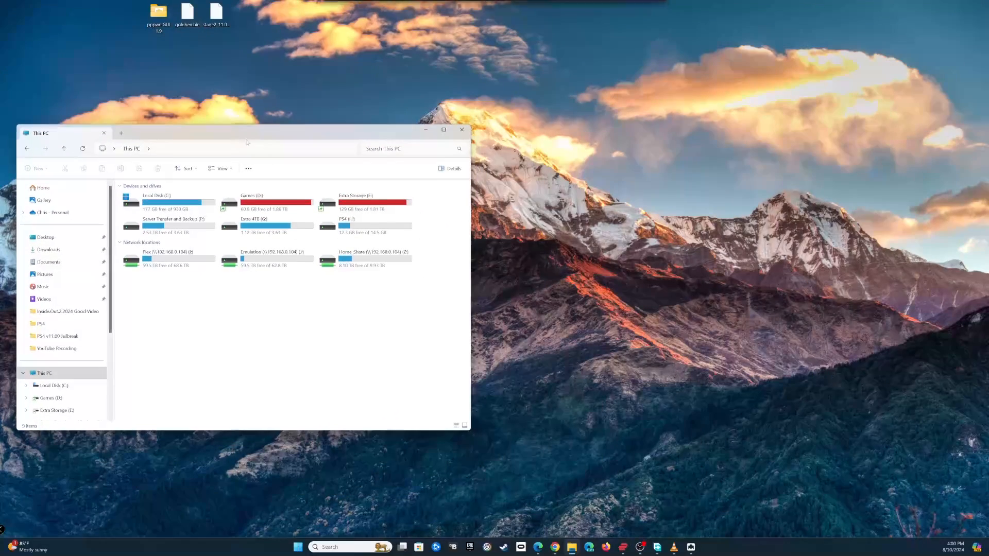
{"action": "left_click", "coordinate": [364, 225]}
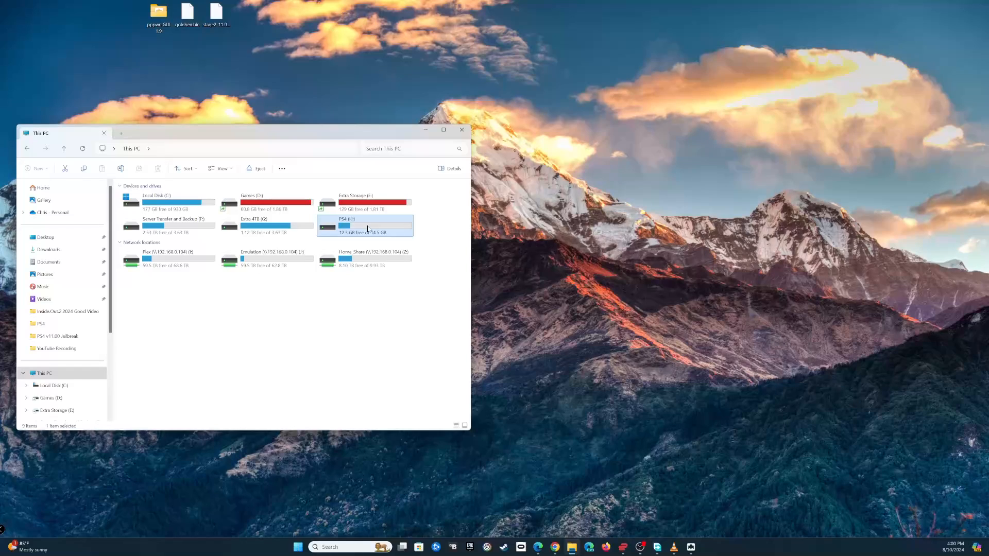
{"action": "right_click", "coordinate": [364, 225]}
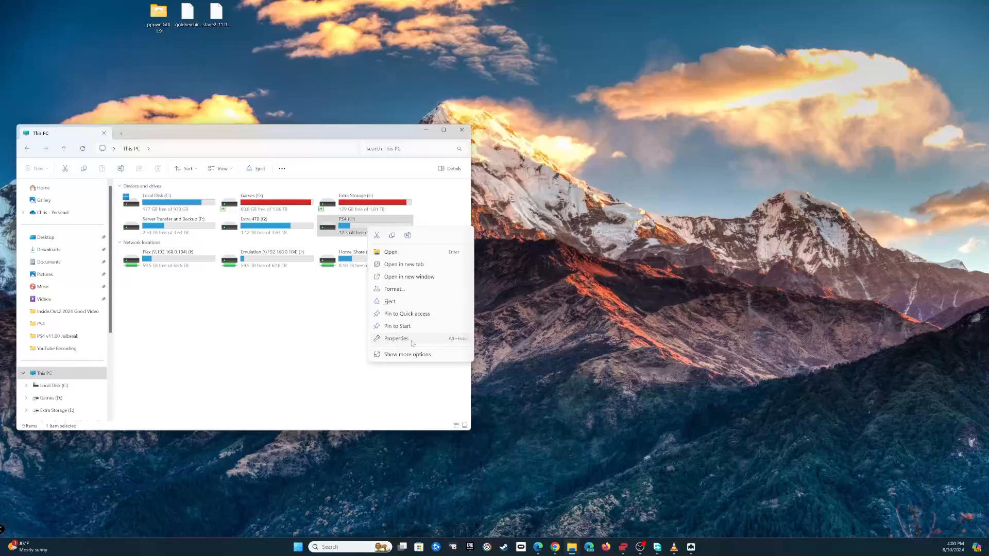
{"action": "left_click", "coordinate": [396, 339]}
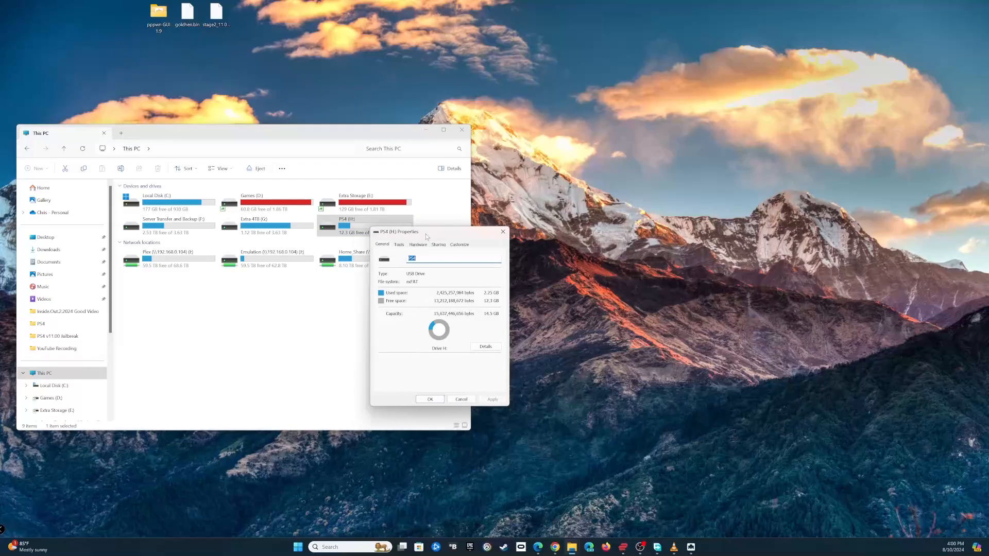
{"action": "left_click_drag", "start_coordinate": [404, 231], "coordinate": [227, 227]}
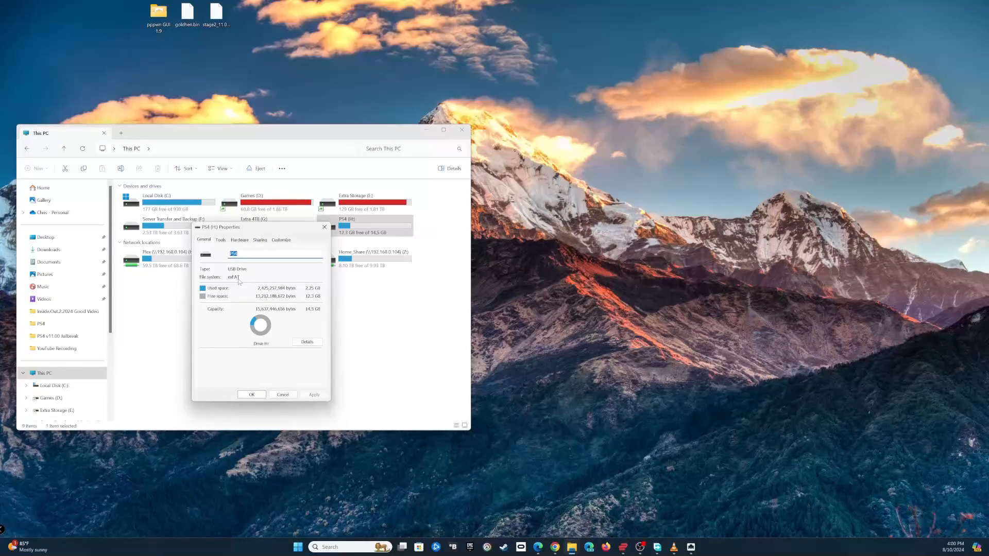
{"action": "mouse_move", "coordinate": [286, 377]}
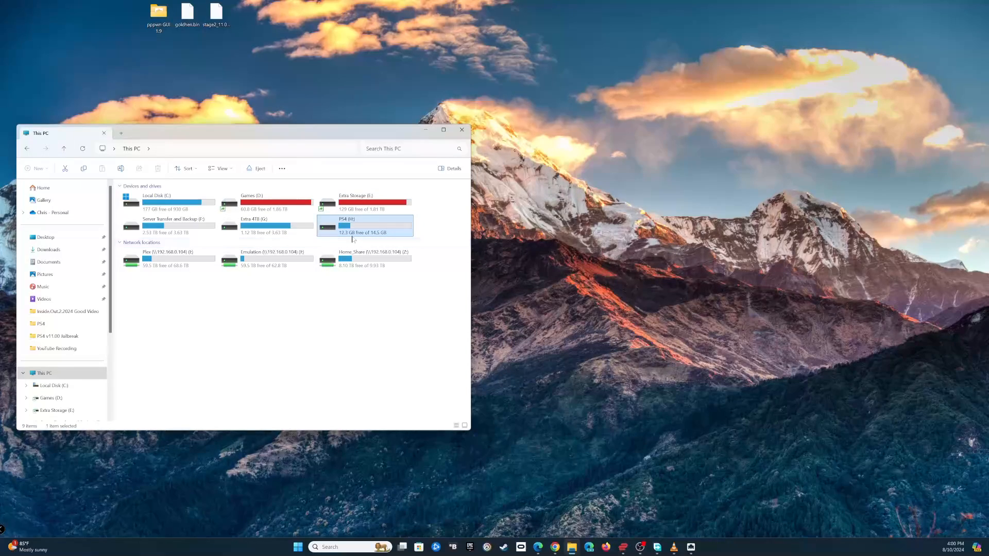
{"action": "mouse_move", "coordinate": [353, 238]}
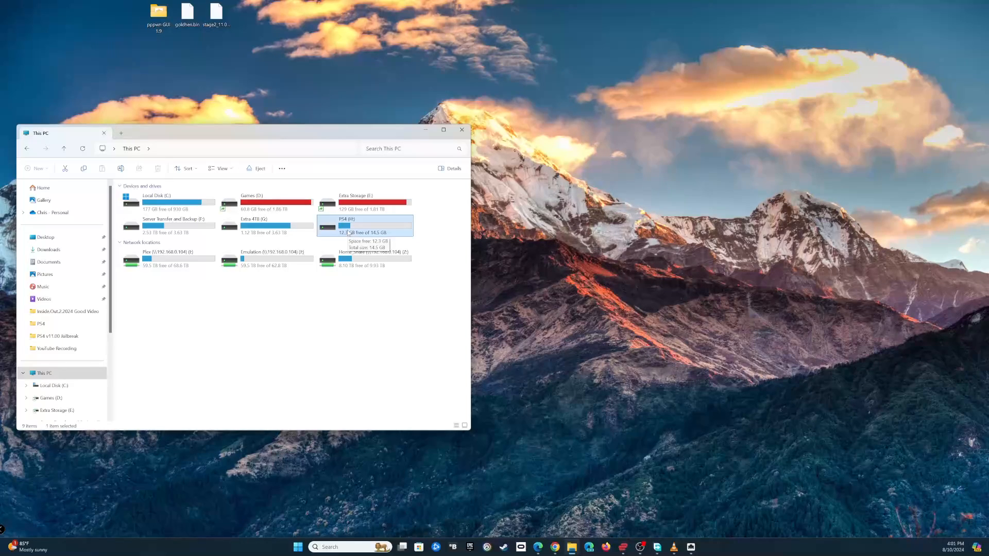
Open PS4 (H:) > PS4 > UPDATE and locate PS4UPDATE.PUP
{"action": "double_click", "coordinate": [365, 224]}
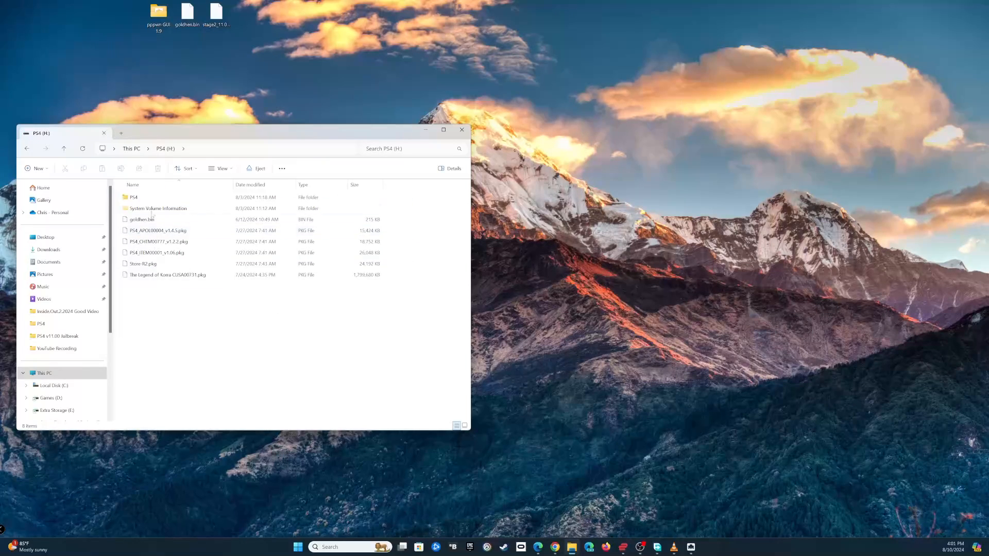
{"action": "left_click", "coordinate": [134, 197]}
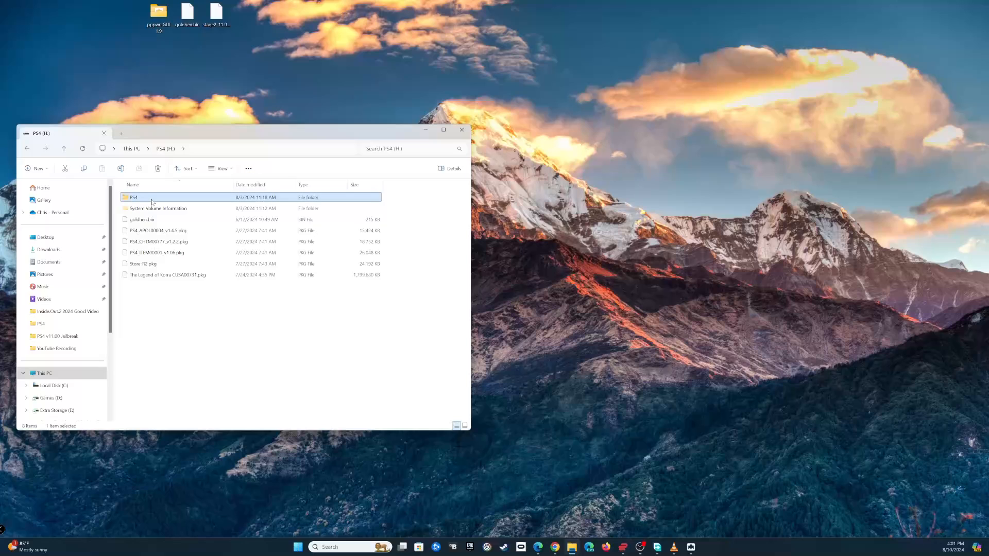
{"action": "double_click", "coordinate": [133, 197]}
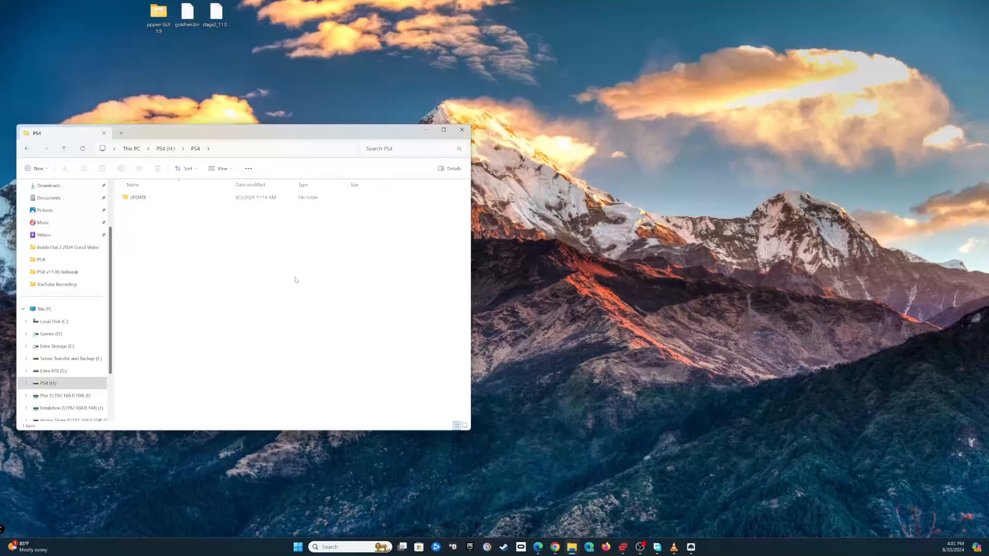
{"action": "left_click", "coordinate": [137, 197]}
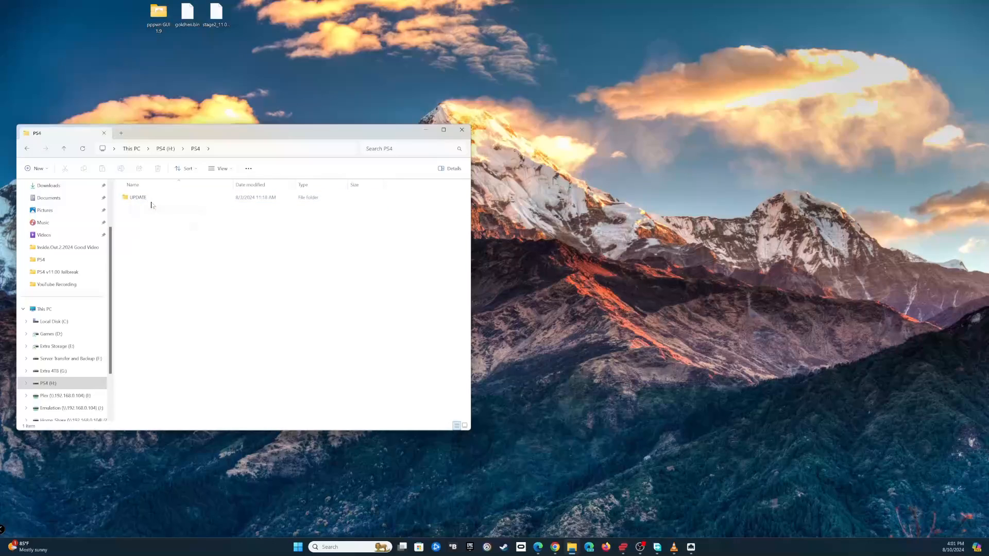
{"action": "left_click", "coordinate": [137, 196]}
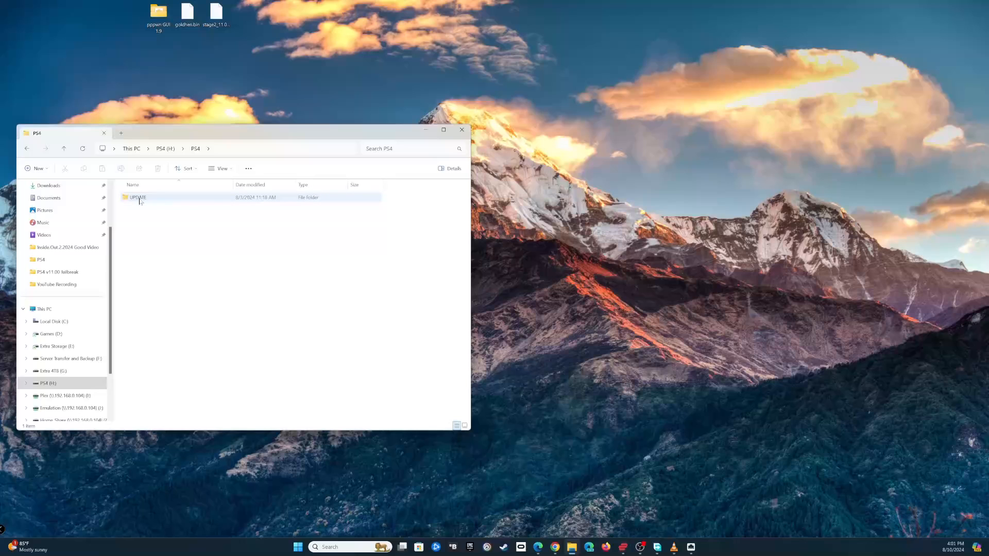
{"action": "mouse_move", "coordinate": [137, 197]}
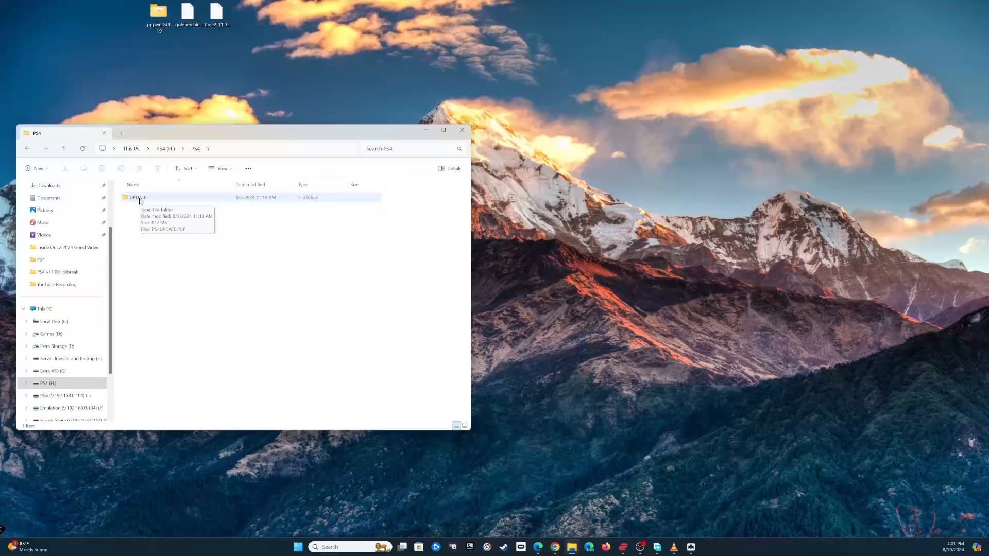
{"action": "double_click", "coordinate": [136, 196]}
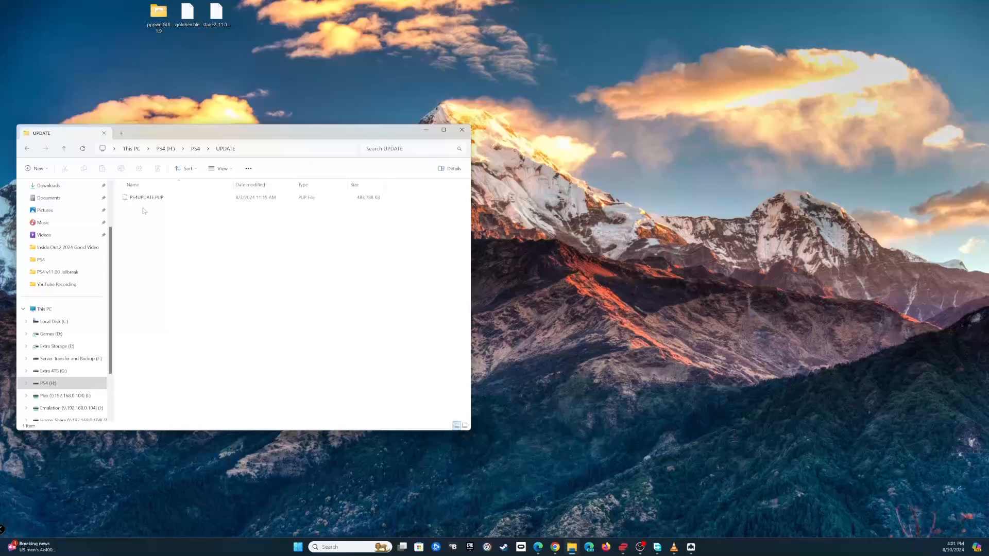
{"action": "left_click", "coordinate": [145, 197]}
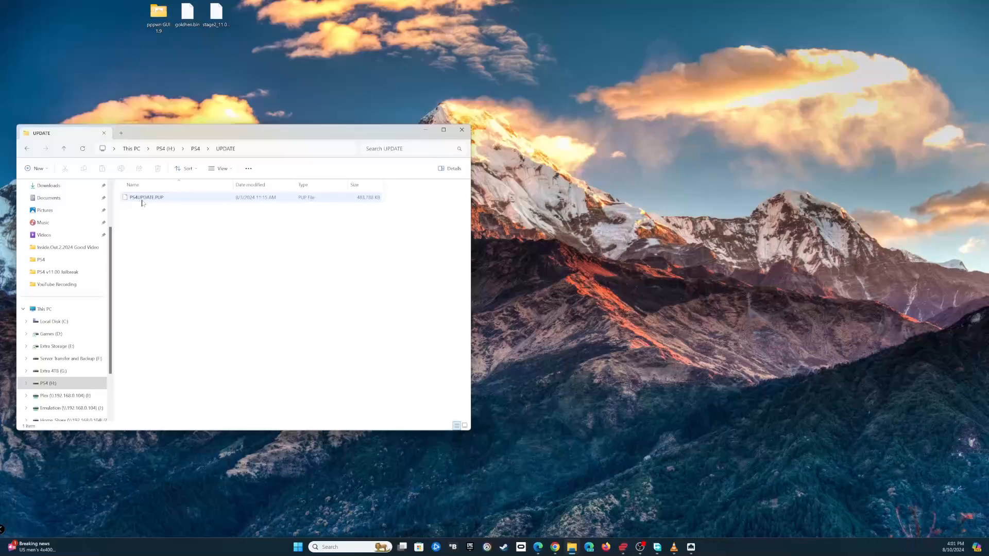
{"action": "left_click", "coordinate": [224, 254]}
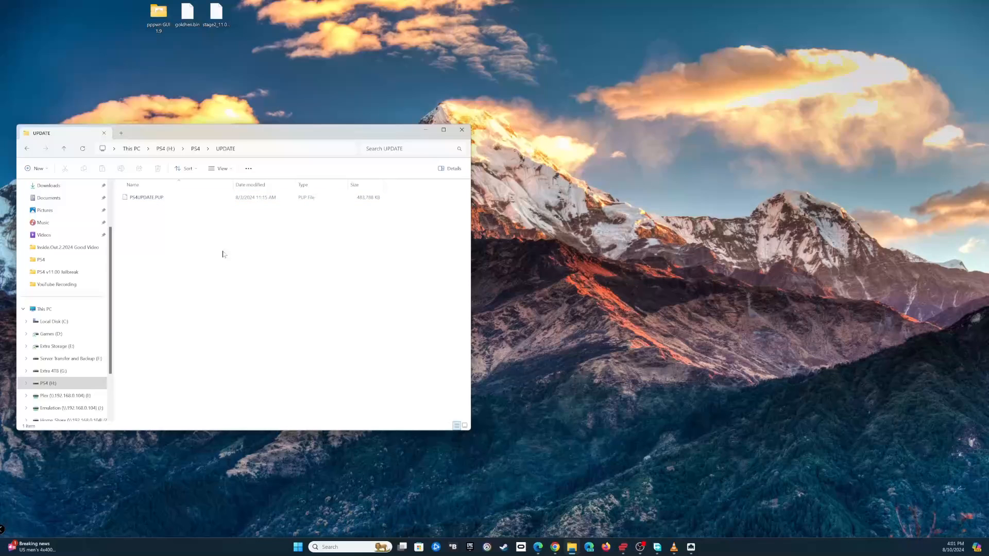
{"action": "mouse_move", "coordinate": [194, 153]}
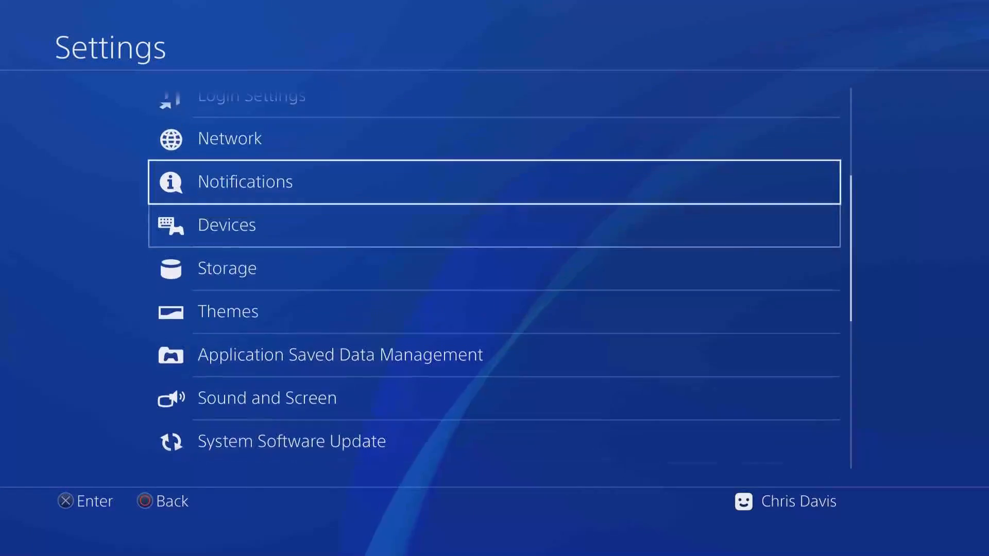
Enable Connect to the Internet in Network settings and begin Set Up Internet Connection
{"action": "left_click", "coordinate": [230, 138]}
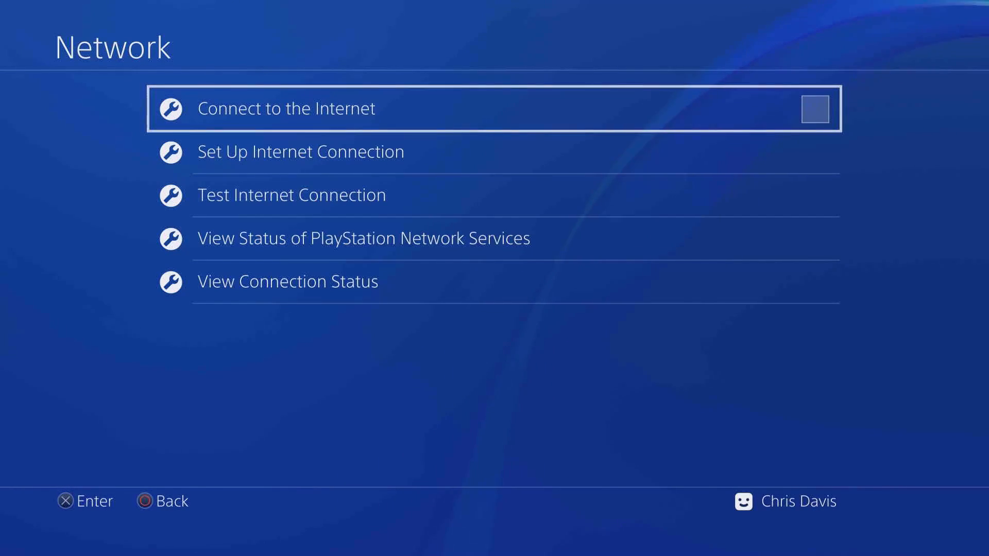
{"action": "key", "text": "Down"}
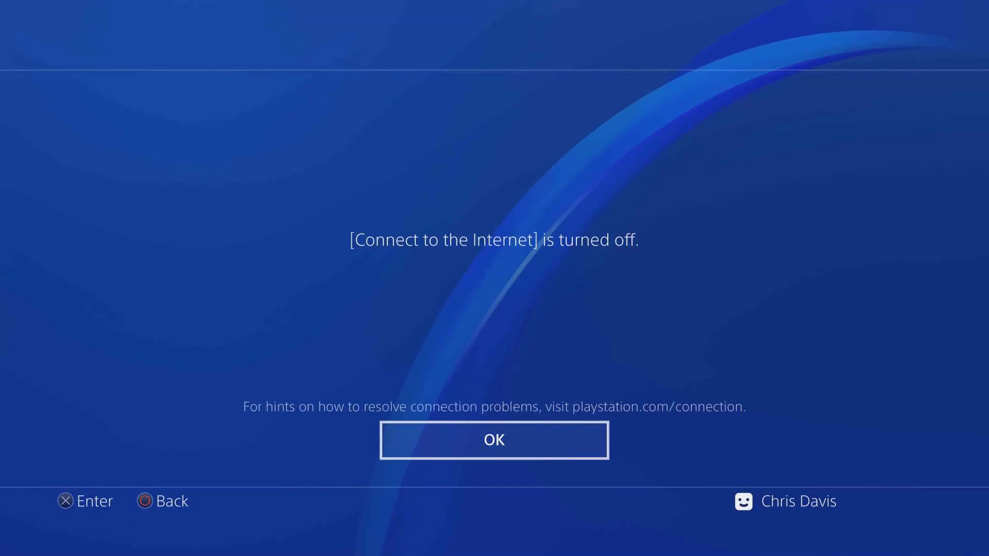
{"action": "left_click", "coordinate": [494, 440]}
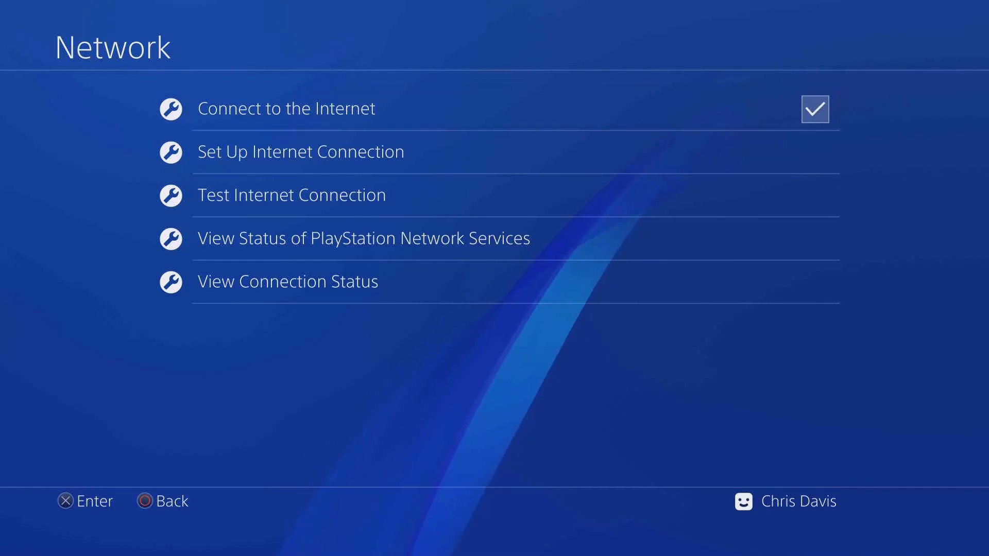
{"action": "left_click", "coordinate": [300, 152]}
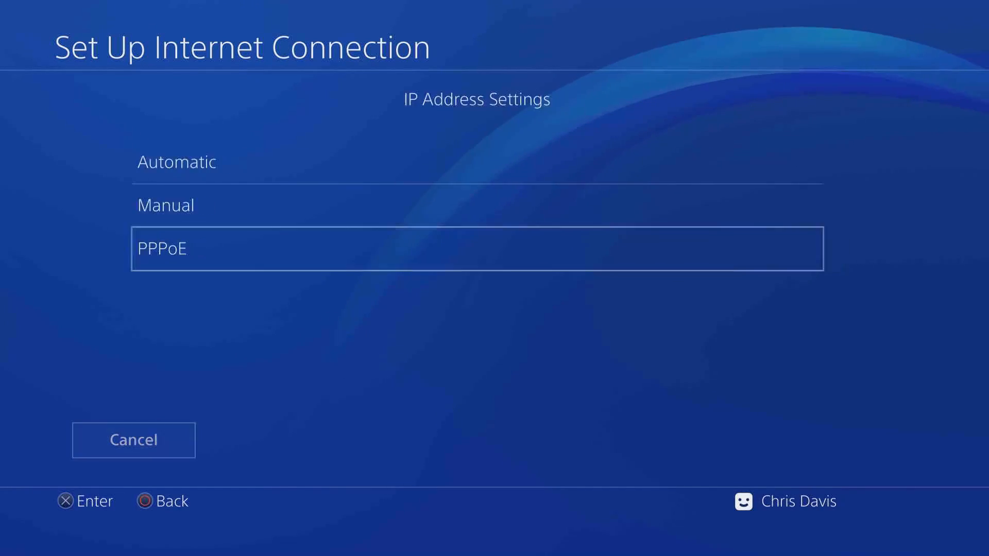
{"action": "left_click", "coordinate": [477, 248]}
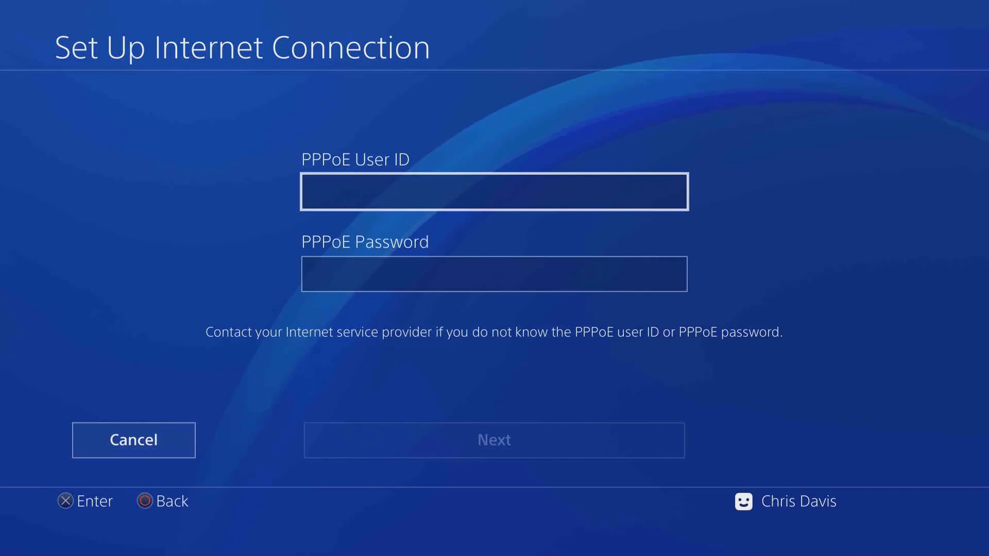
{"action": "left_click", "coordinate": [494, 191]}
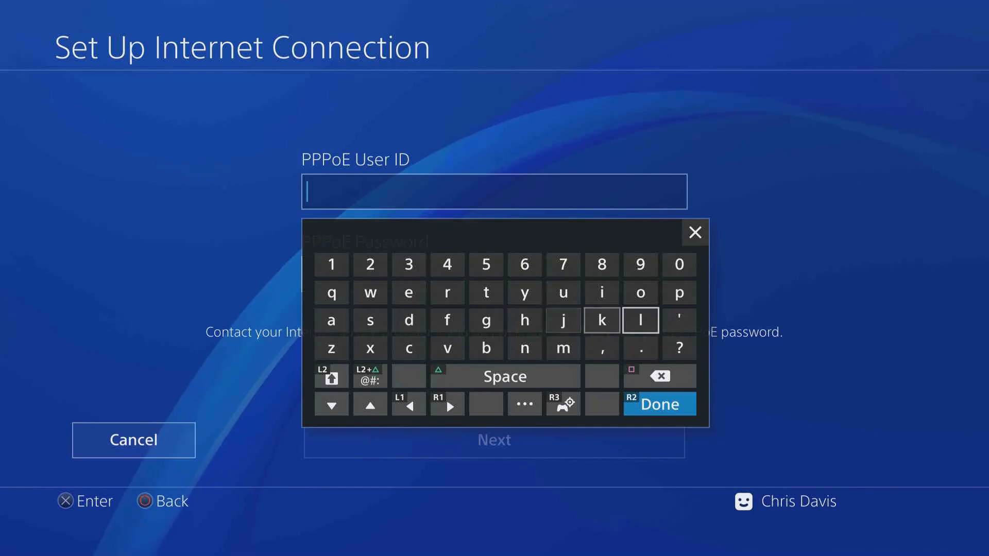
{"action": "left_click", "coordinate": [678, 293]}
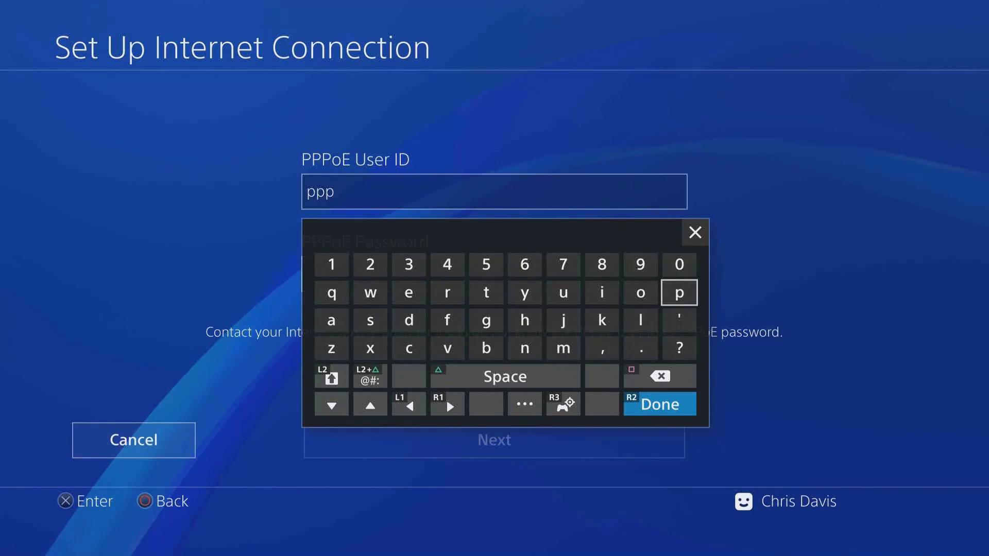
{"action": "left_click", "coordinate": [659, 404]}
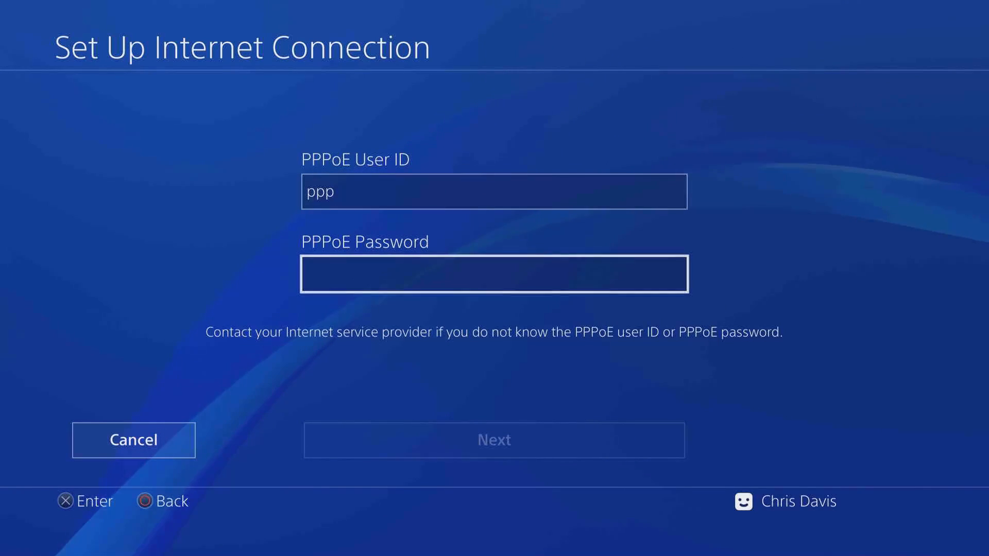
{"action": "left_click", "coordinate": [494, 273]}
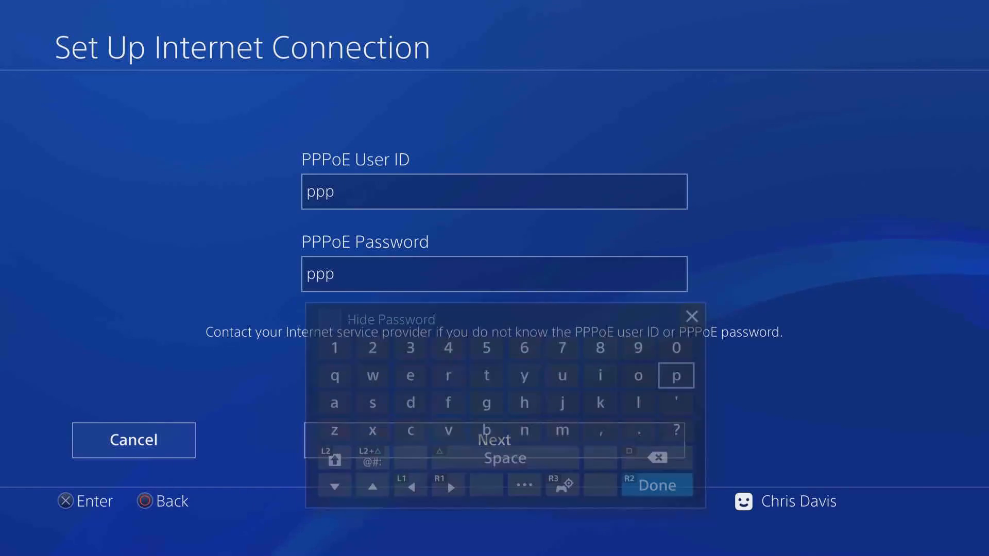
{"action": "left_click", "coordinate": [656, 484]}
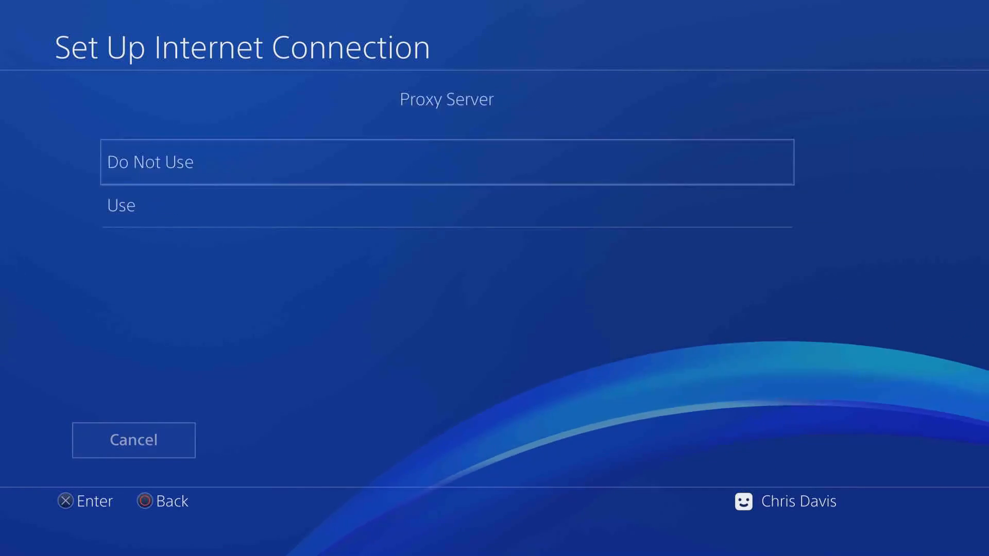
{"action": "left_click", "coordinate": [445, 161]}
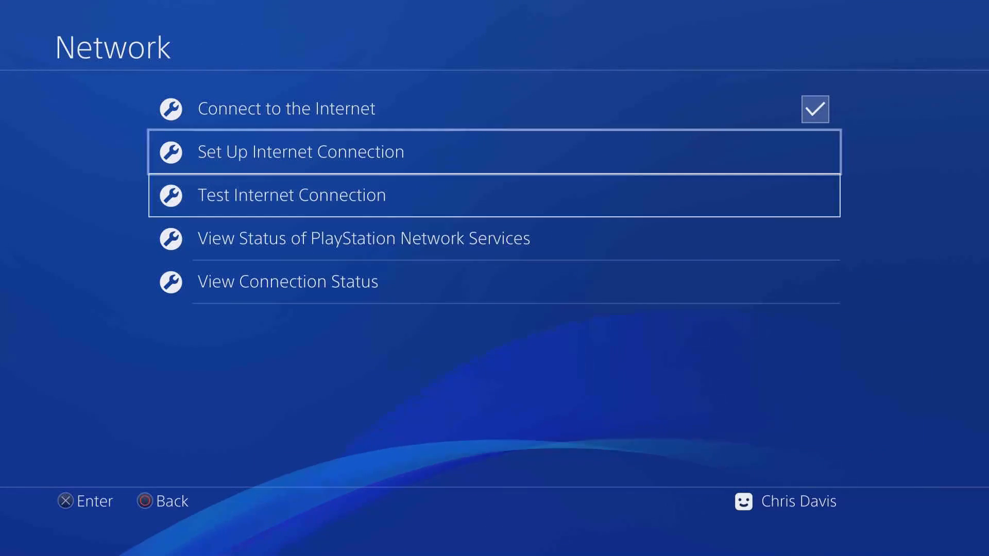
{"action": "left_click", "coordinate": [292, 194]}
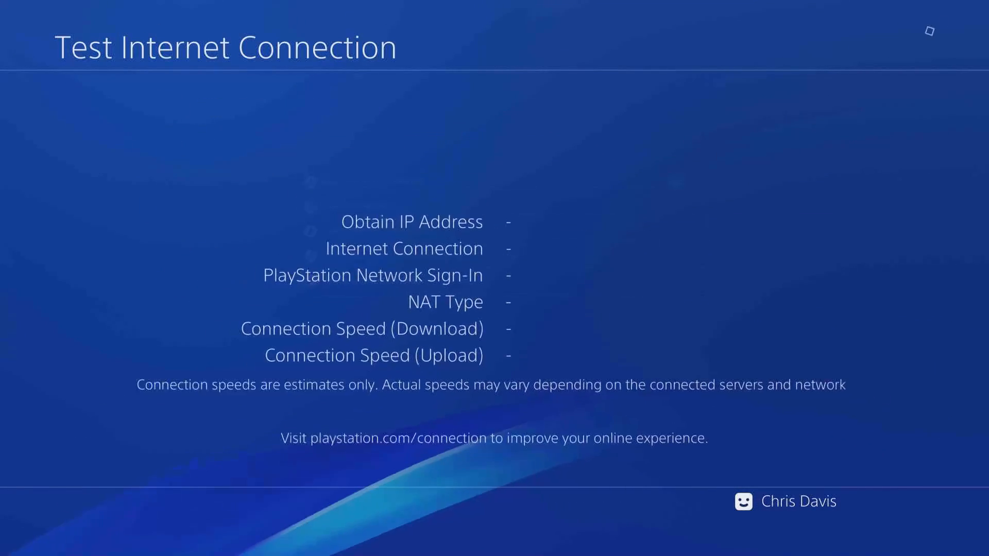